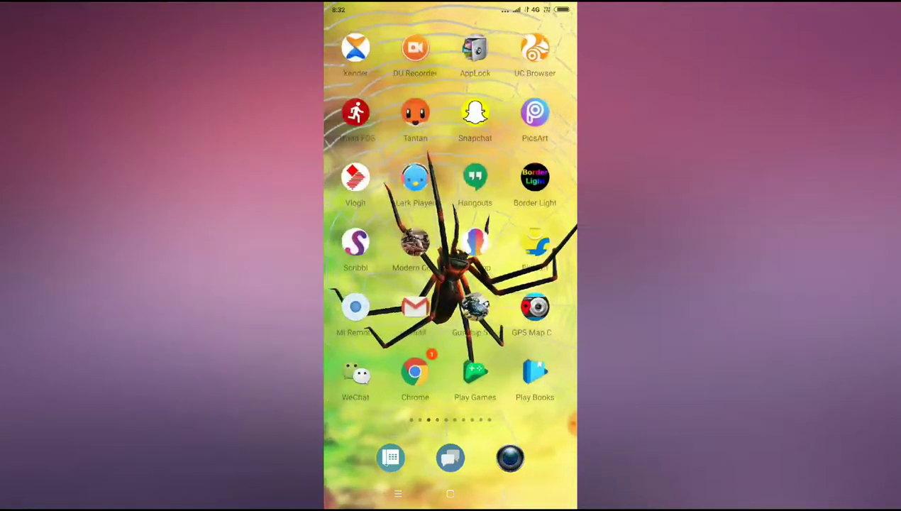
# - Open Settings from the home screen and scroll to the App settings entries
pyautogui.hscroll(-3)
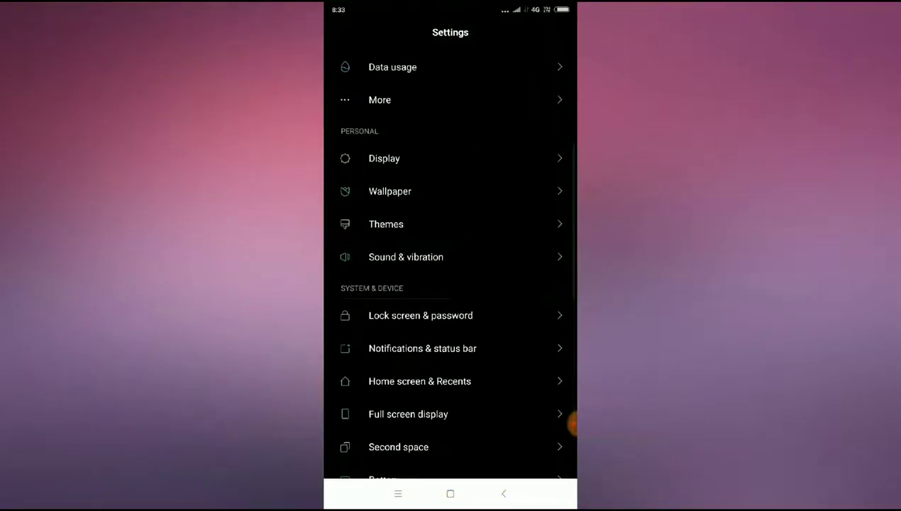
pyautogui.scroll(-3)
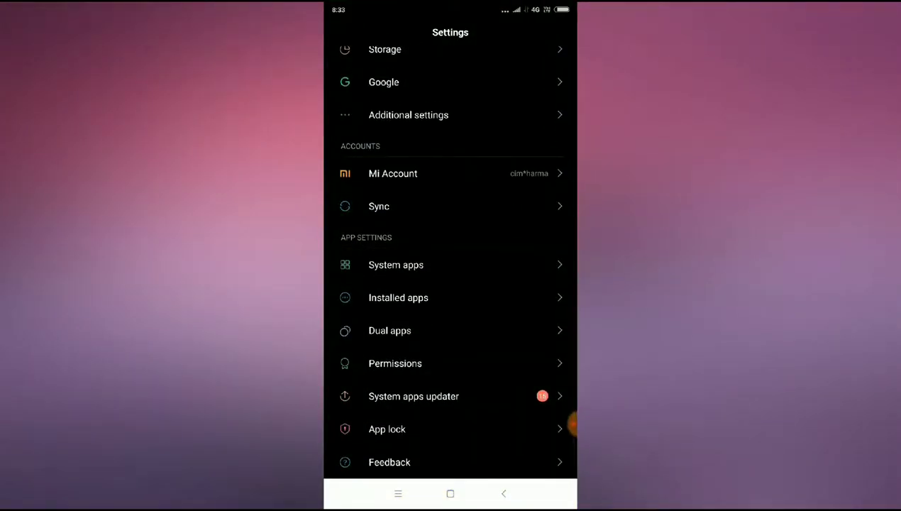
# - Open Installed apps and scroll the Manage apps list to locate Drive
pyautogui.click(397, 298)
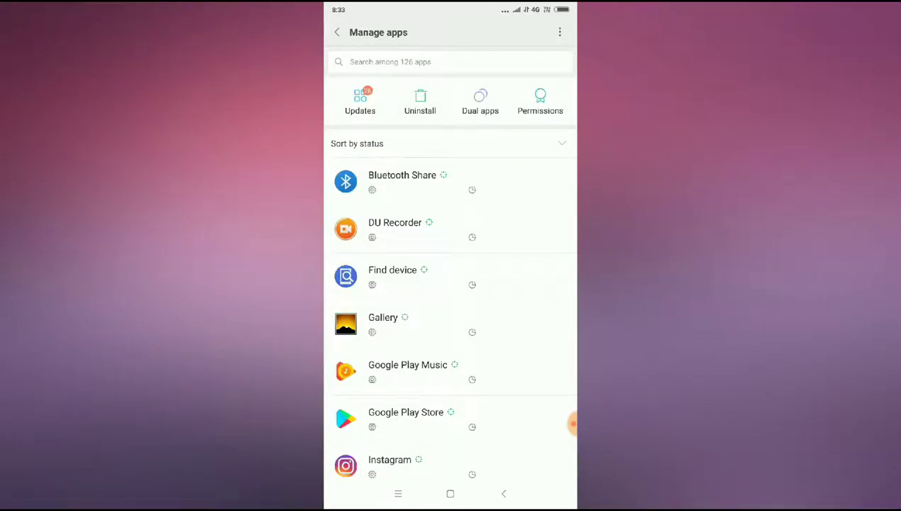
pyautogui.scroll(-3)
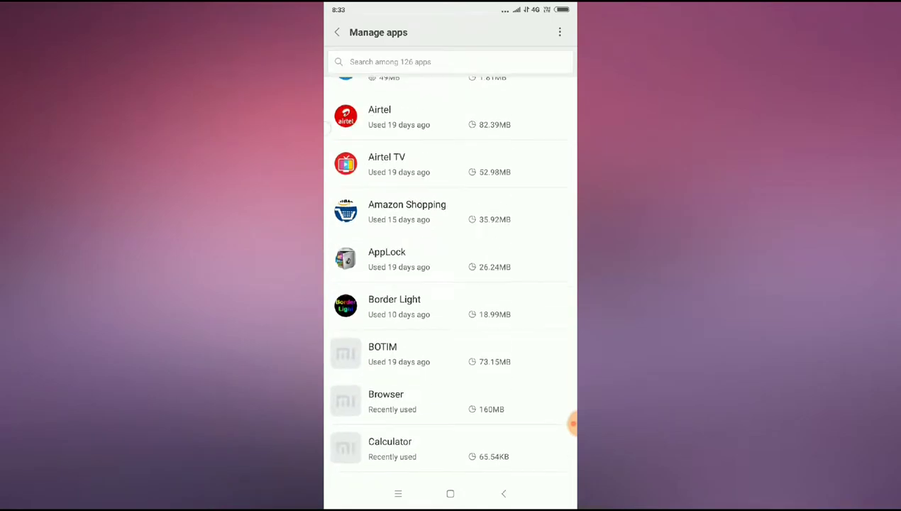
pyautogui.scroll(3)
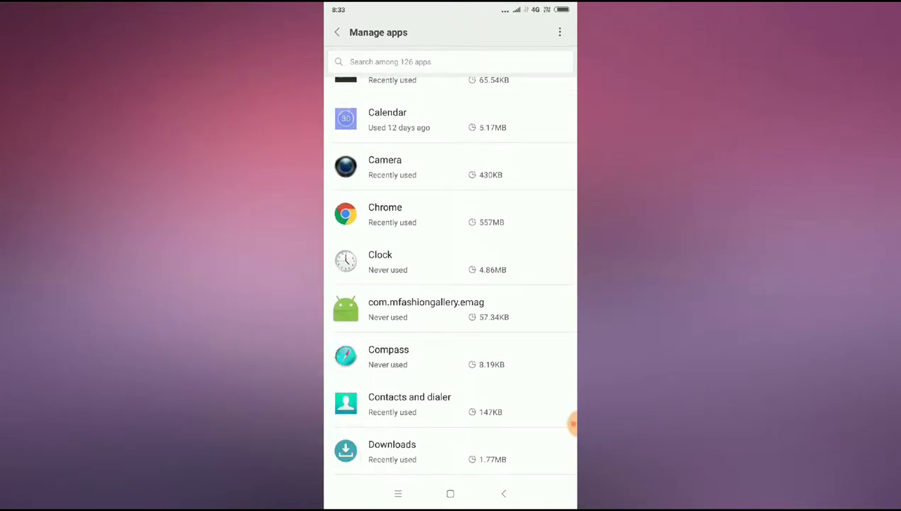
pyautogui.scroll(-3)
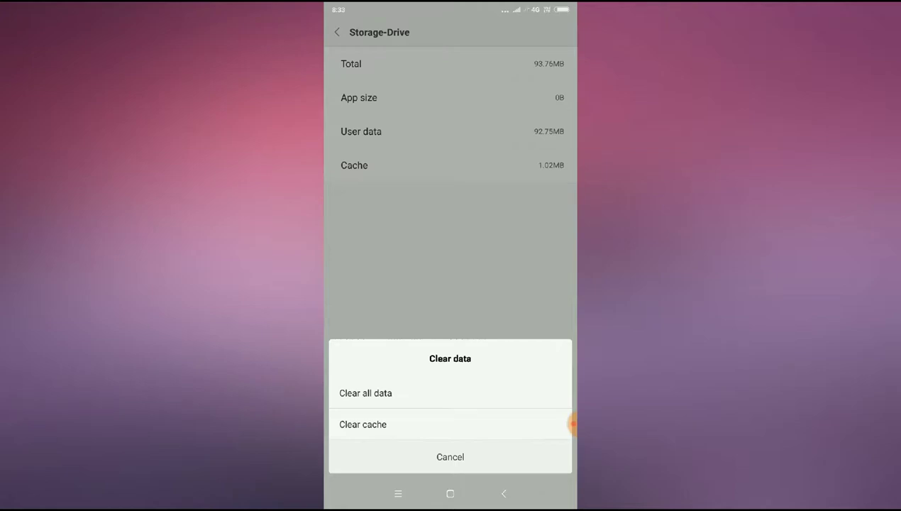
# - Clear all of Drive's stored data from its Storage screen
pyautogui.click(450, 457)
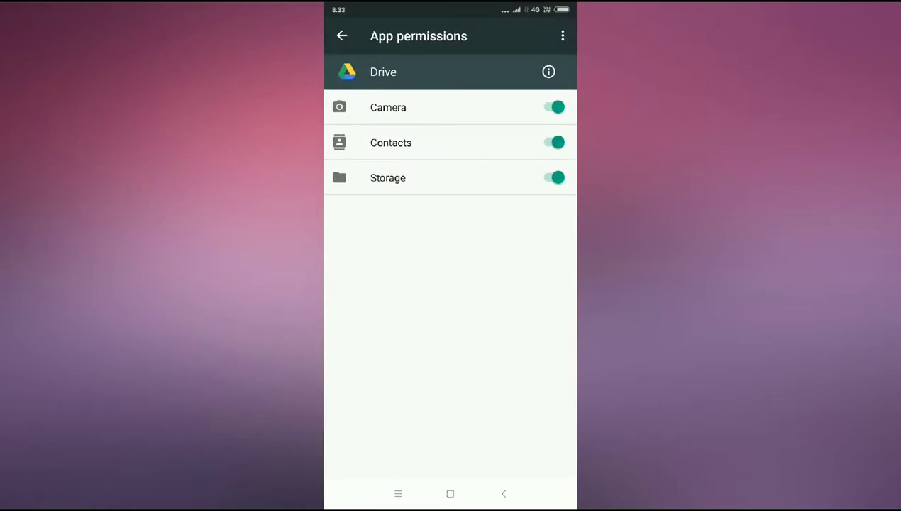
# - Toggle Drive's Contacts permission off and back on so all are allowed, then return home
pyautogui.click(553, 142)
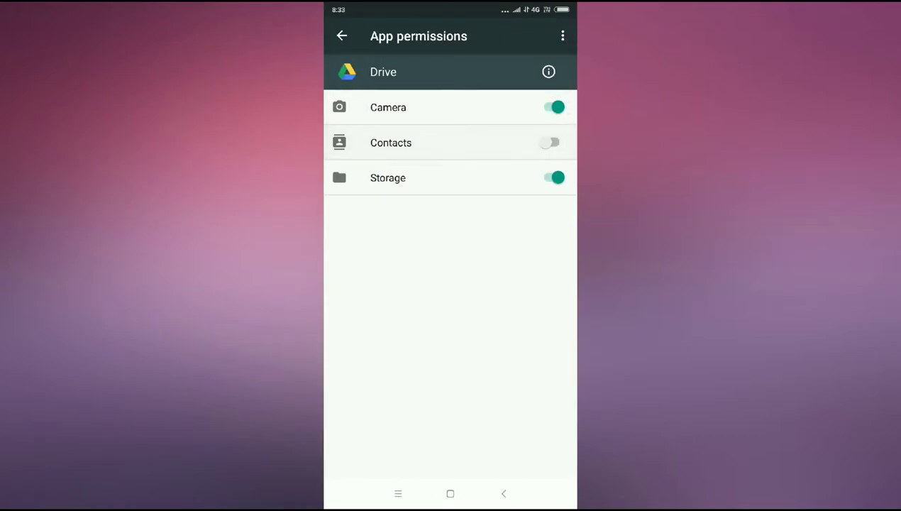
pyautogui.click(554, 142)
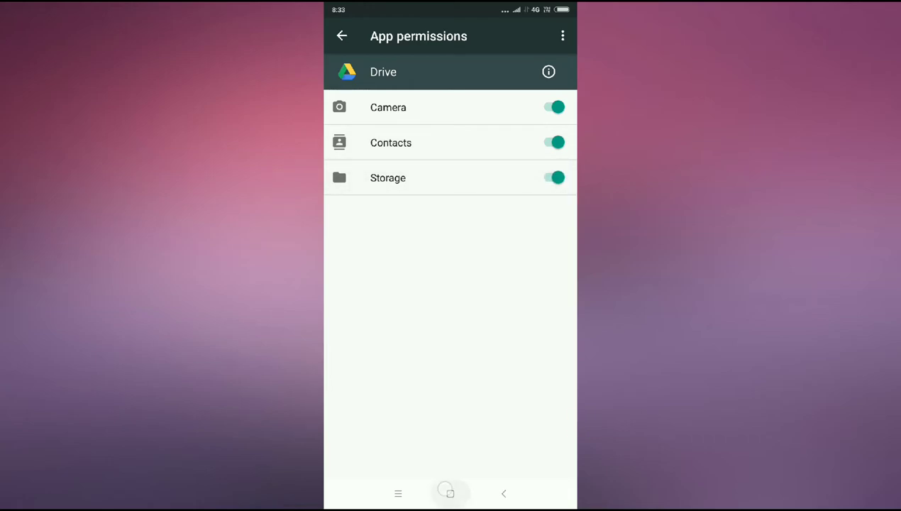
pyautogui.click(341, 36)
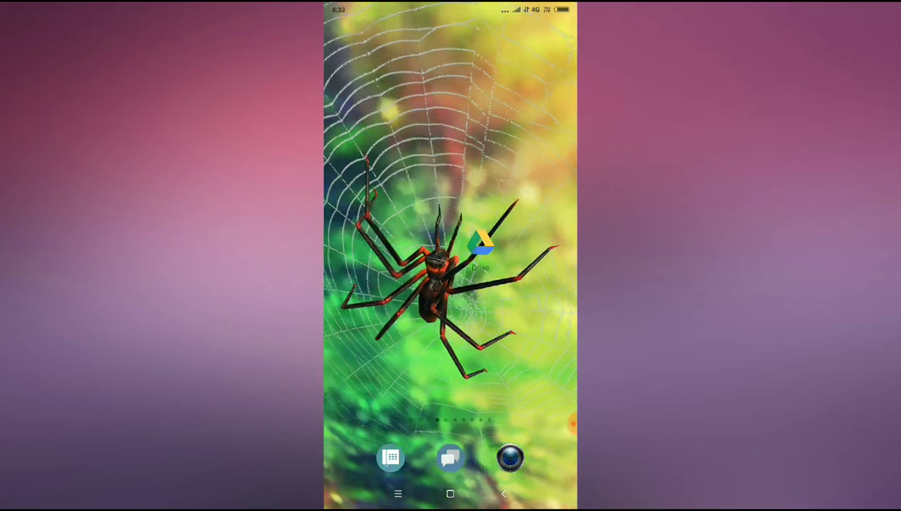